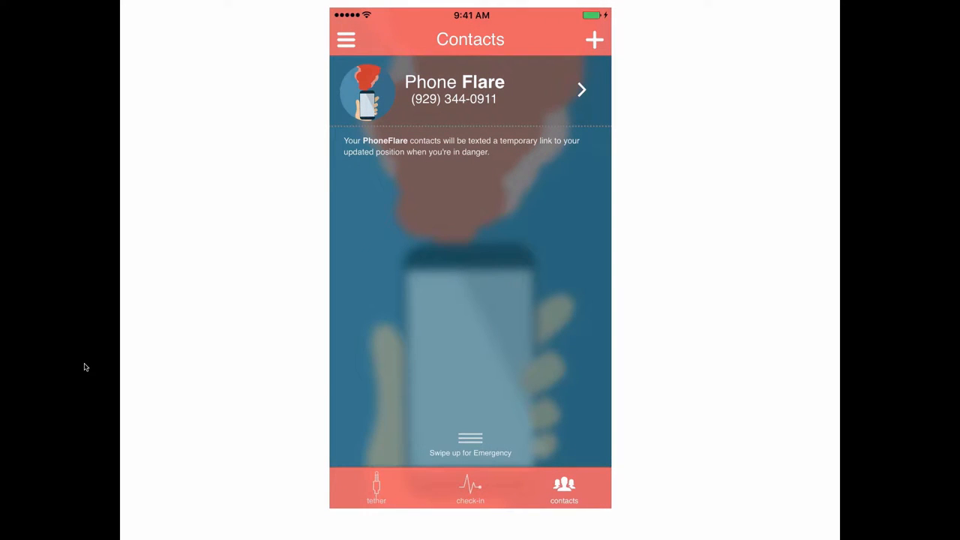
- Add a 10:33 PM check-in for today with no repeat to the Check-In list
left_click(468, 489)
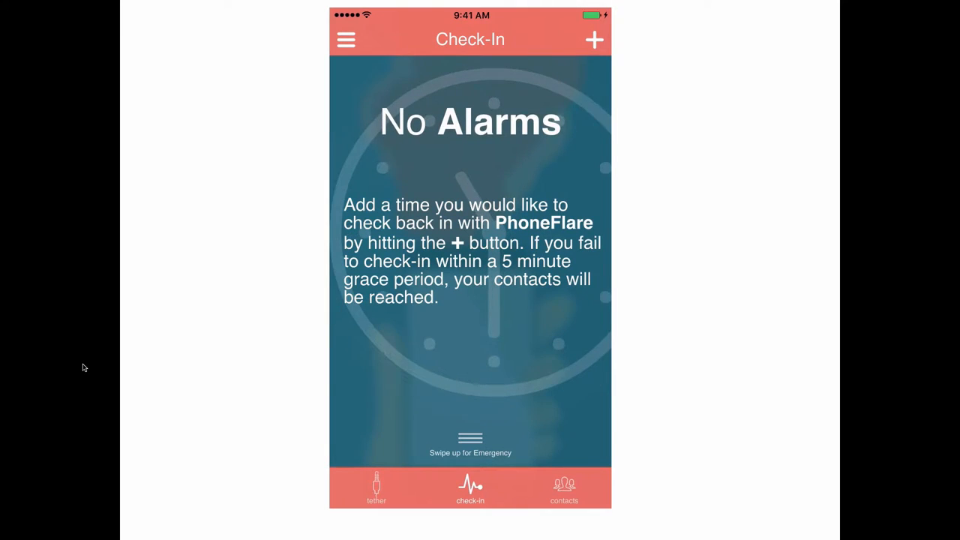
left_click(594, 39)
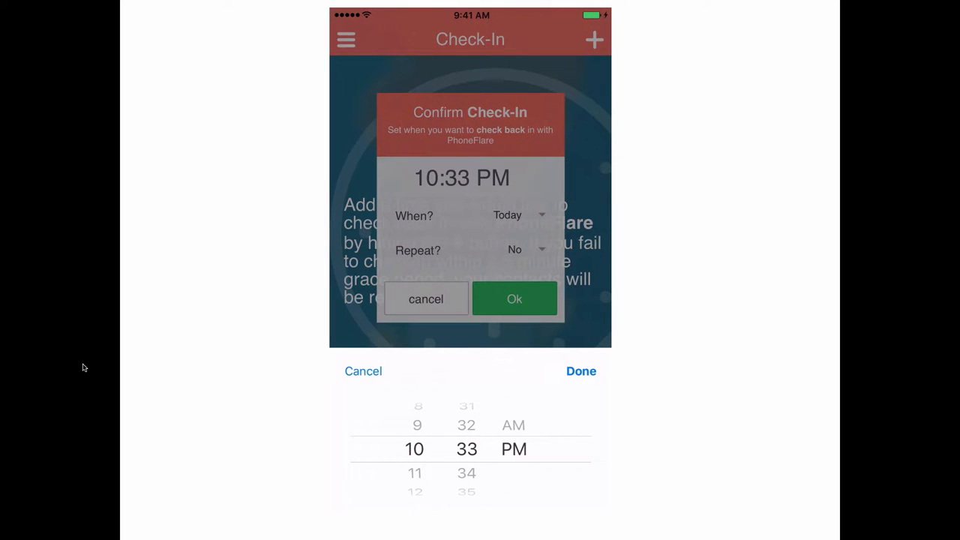
left_click(513, 298)
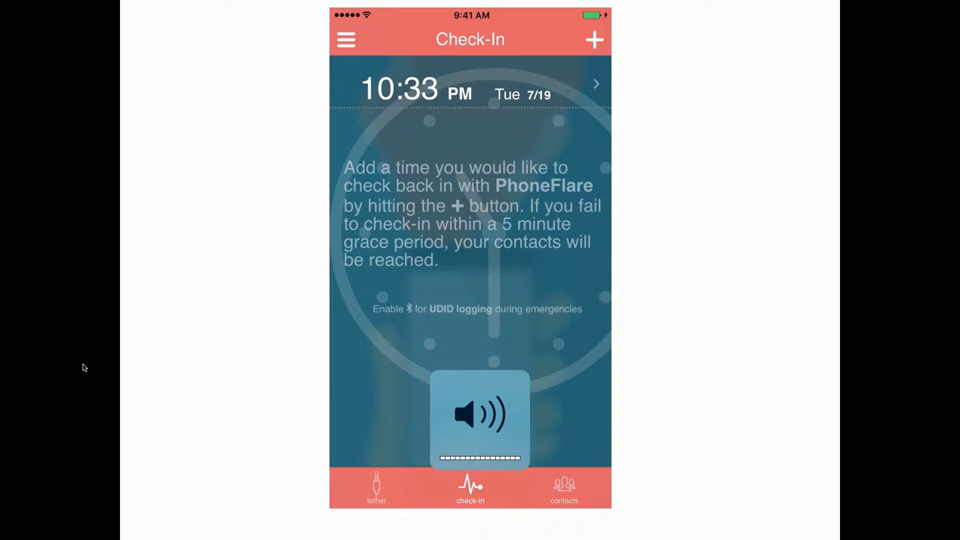
left_click(378, 492)
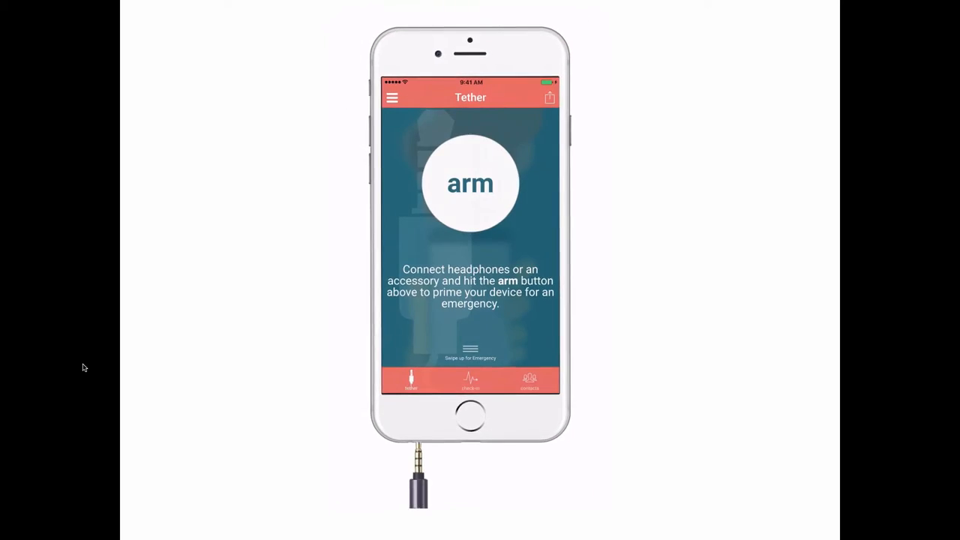
- Confirm the check-in times so the list shows 11:30 PM Tue 7/19 and 1:30 AM Wed 7/20
left_click(471, 183)
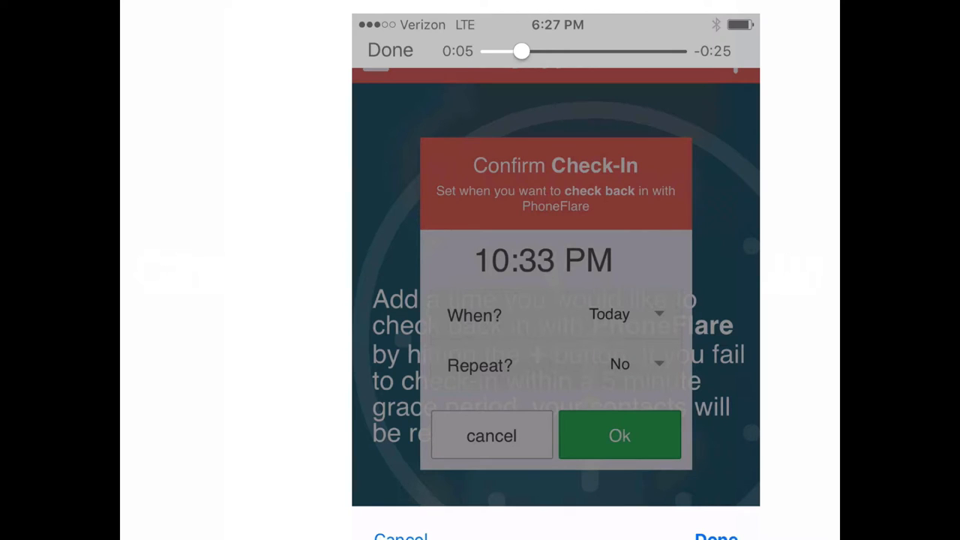
left_click(618, 435)
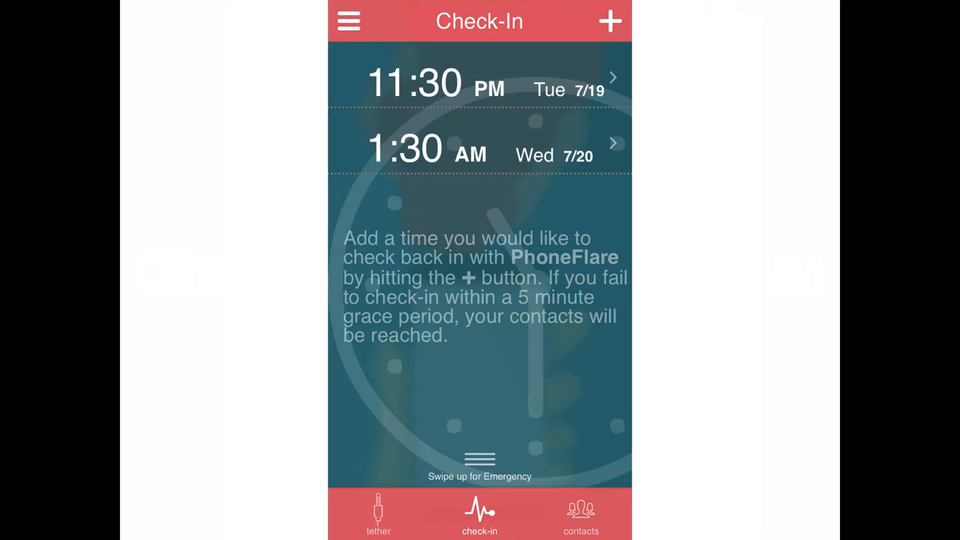